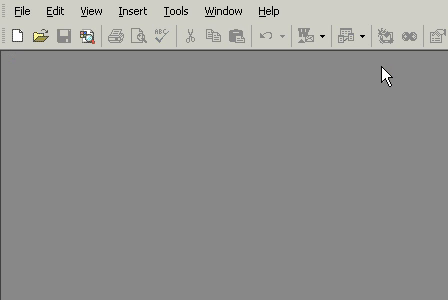
mouse_move(360, 72)
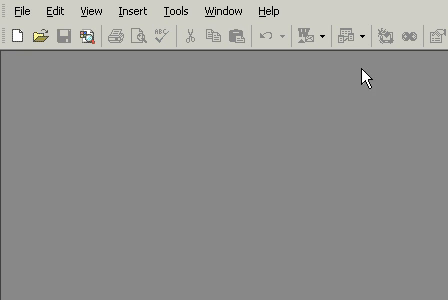
Start the Compact and Repair Database utility from the Tools menu
left_click(174, 12)
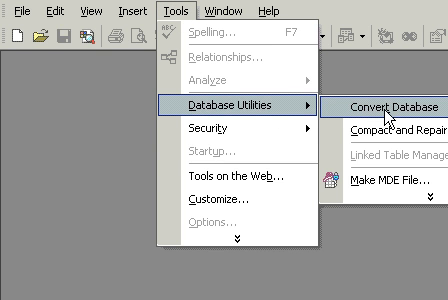
mouse_move(384, 128)
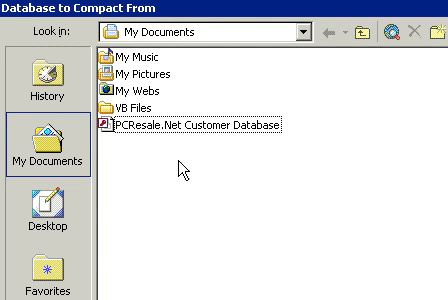
mouse_move(158, 32)
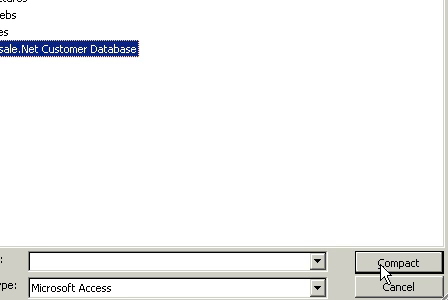
Compact the PCResale.Net Customer Database into its same file name, replacing the original
left_click(388, 264)
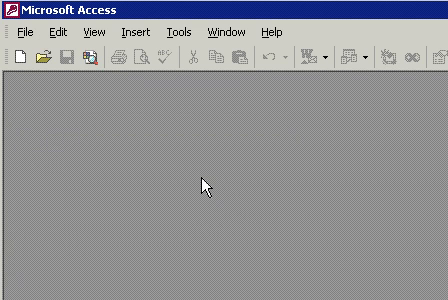
left_click(16, 24)
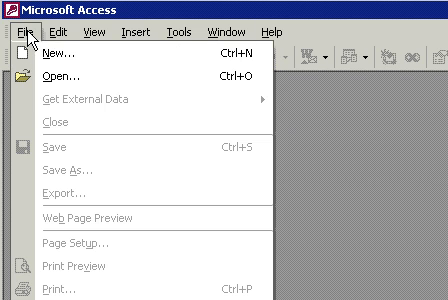